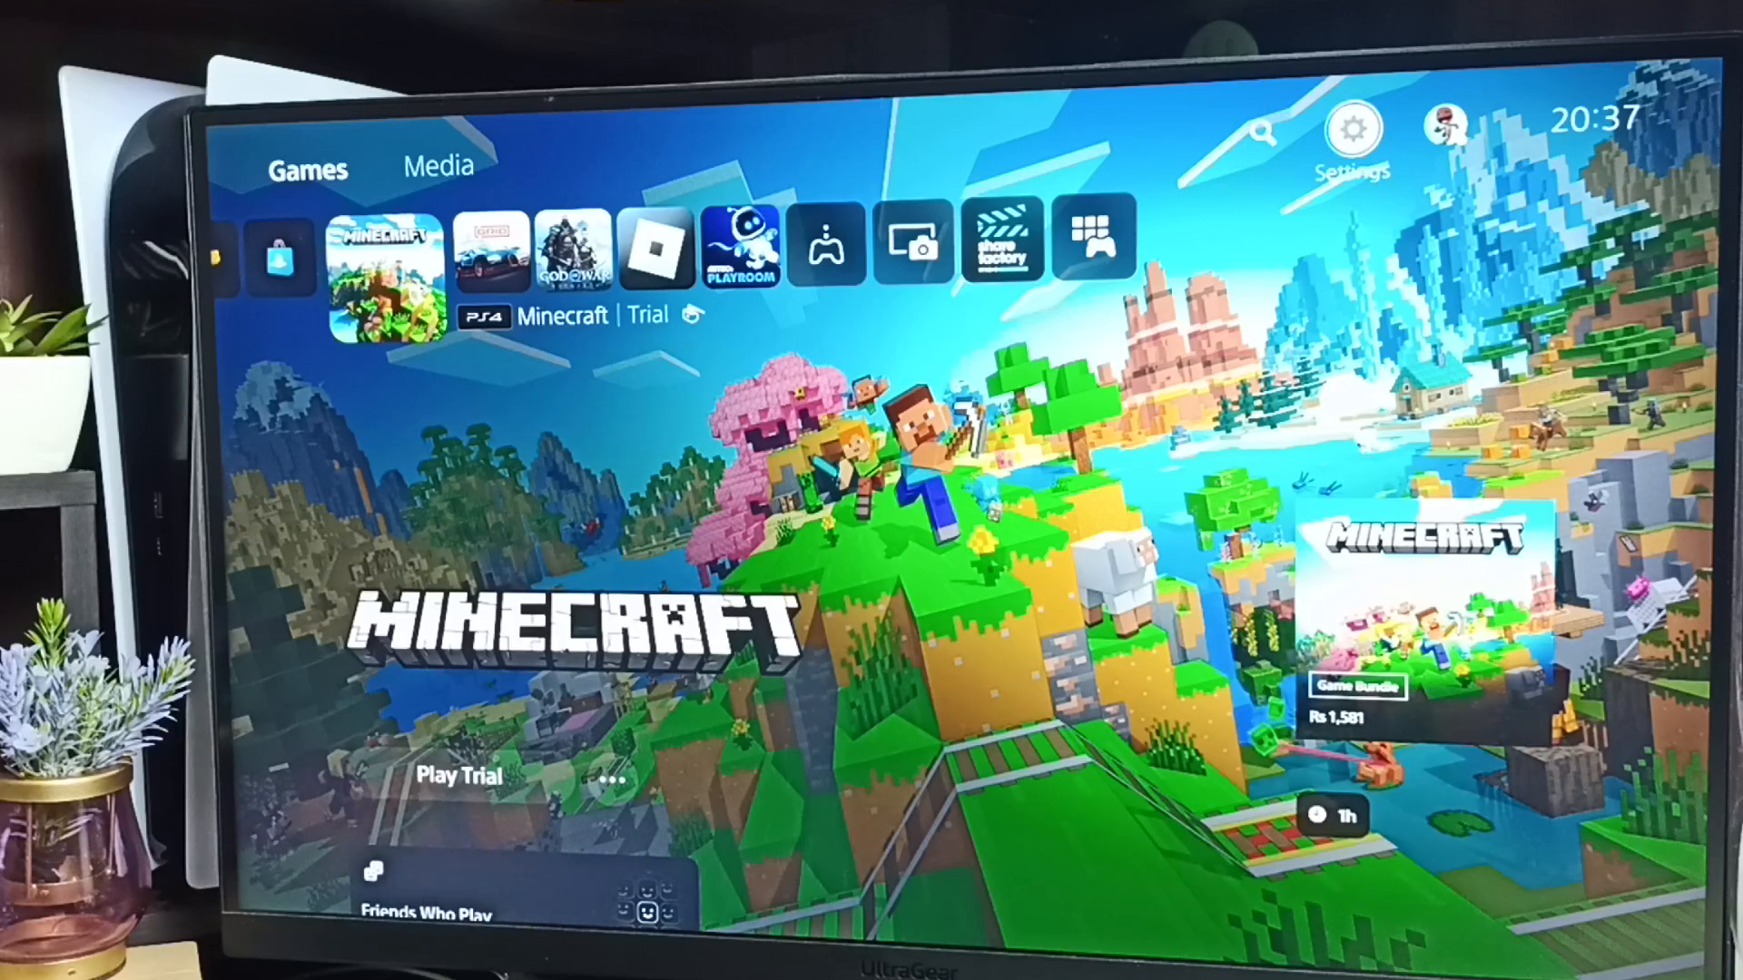
# - Go from the home screen into Settings and then the System section
pyautogui.click(1350, 127)
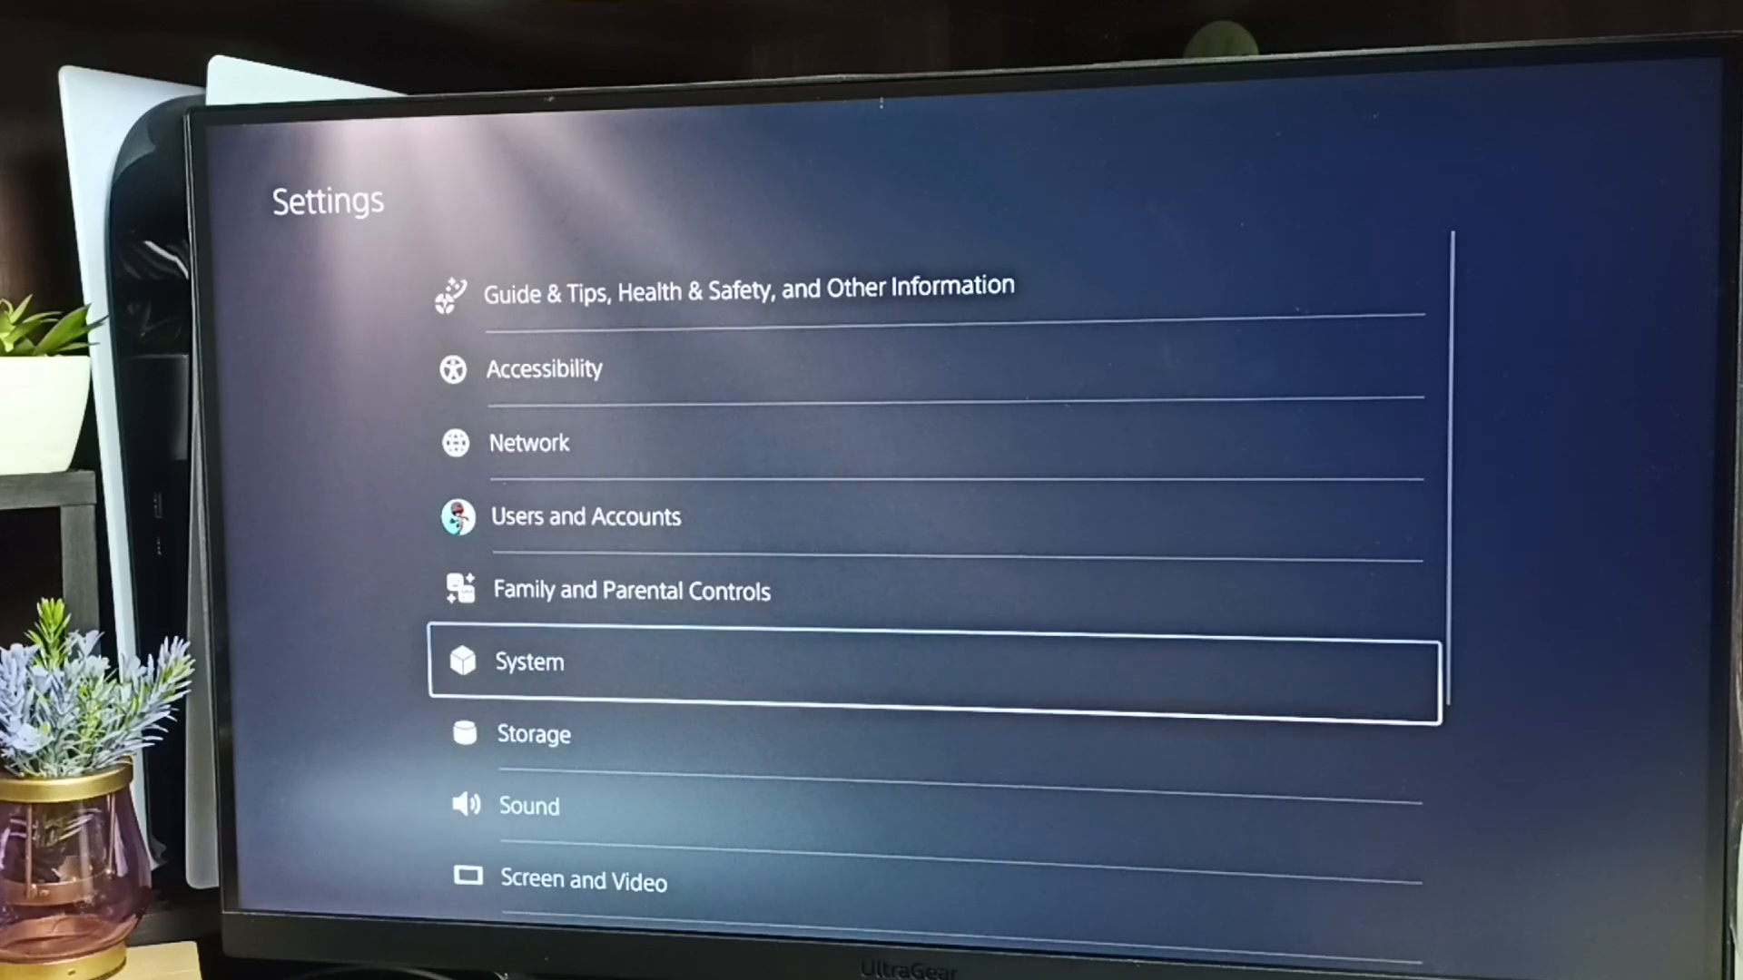
pyautogui.click(527, 661)
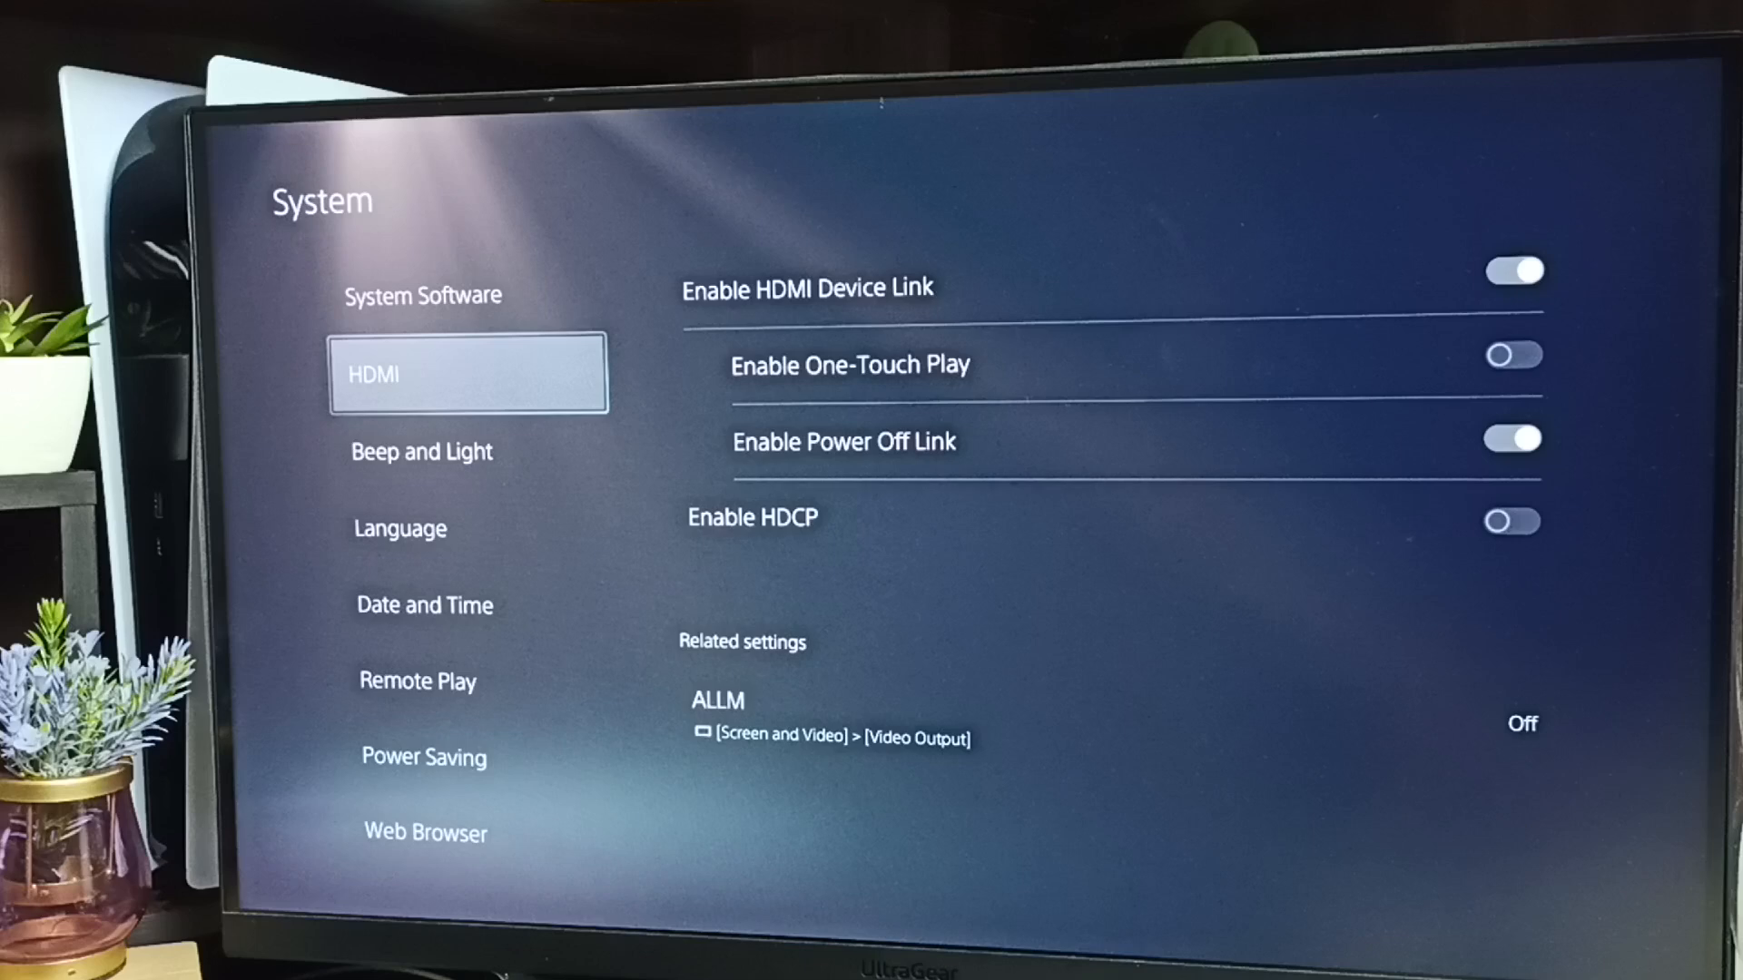
# - In Beep and Light, set the beep sound volume to Low
pyautogui.click(420, 450)
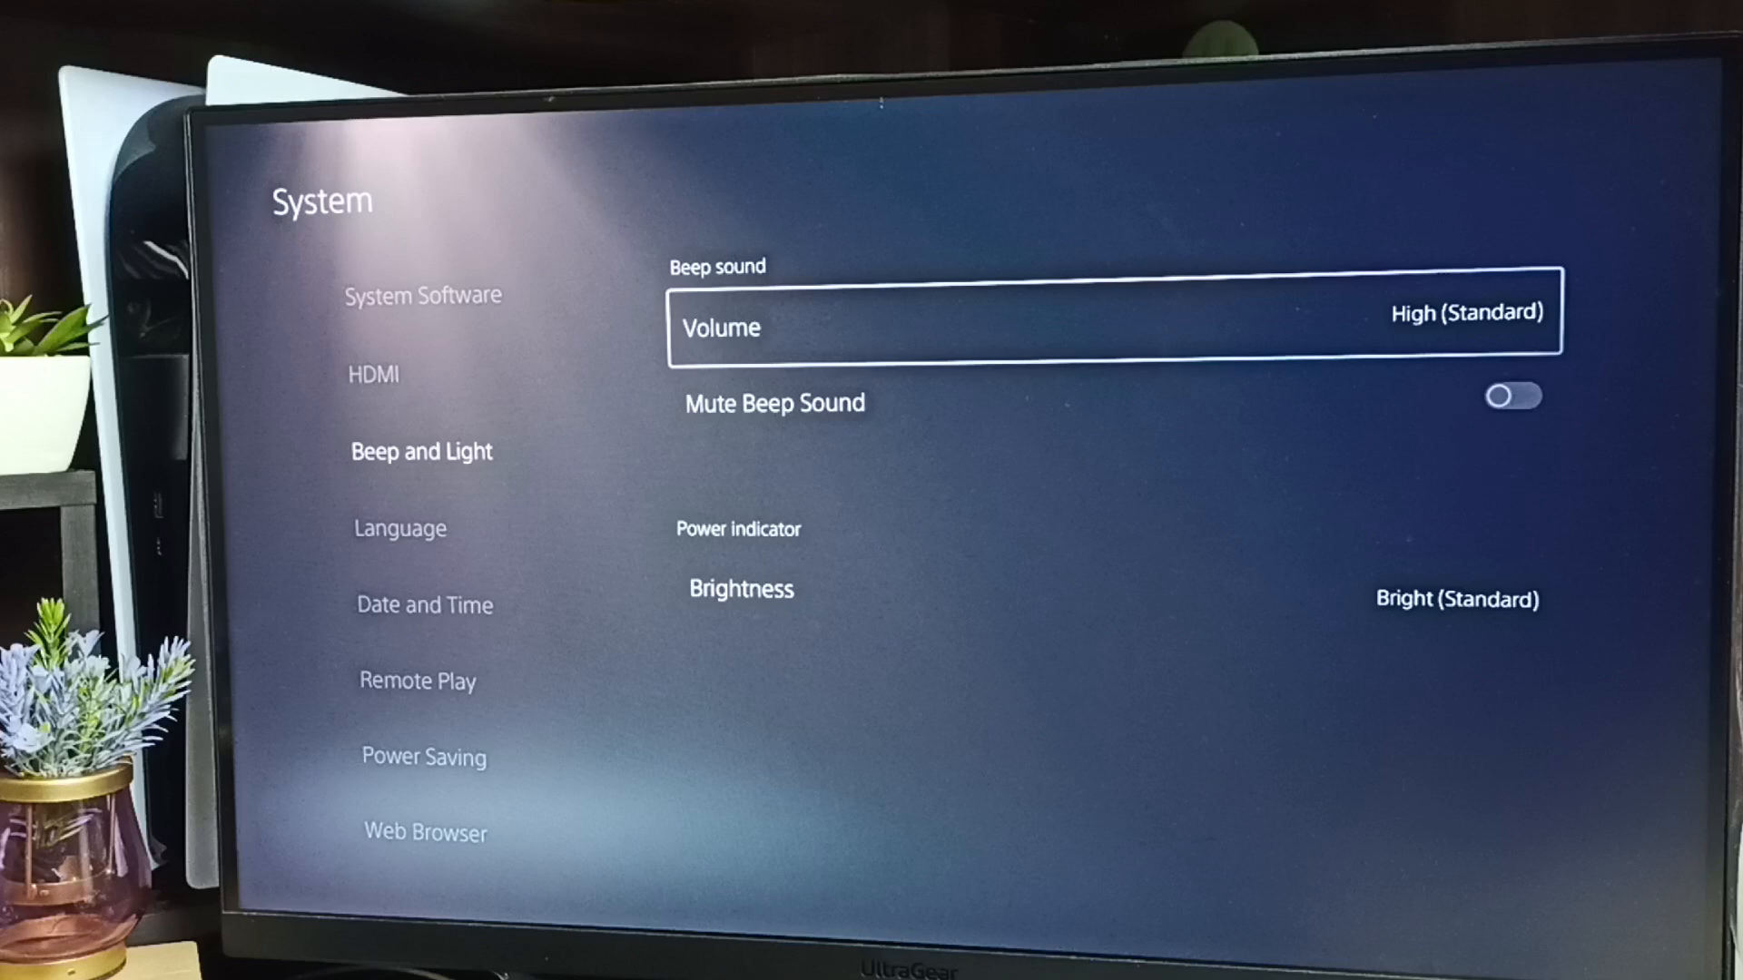
pyautogui.click(1111, 311)
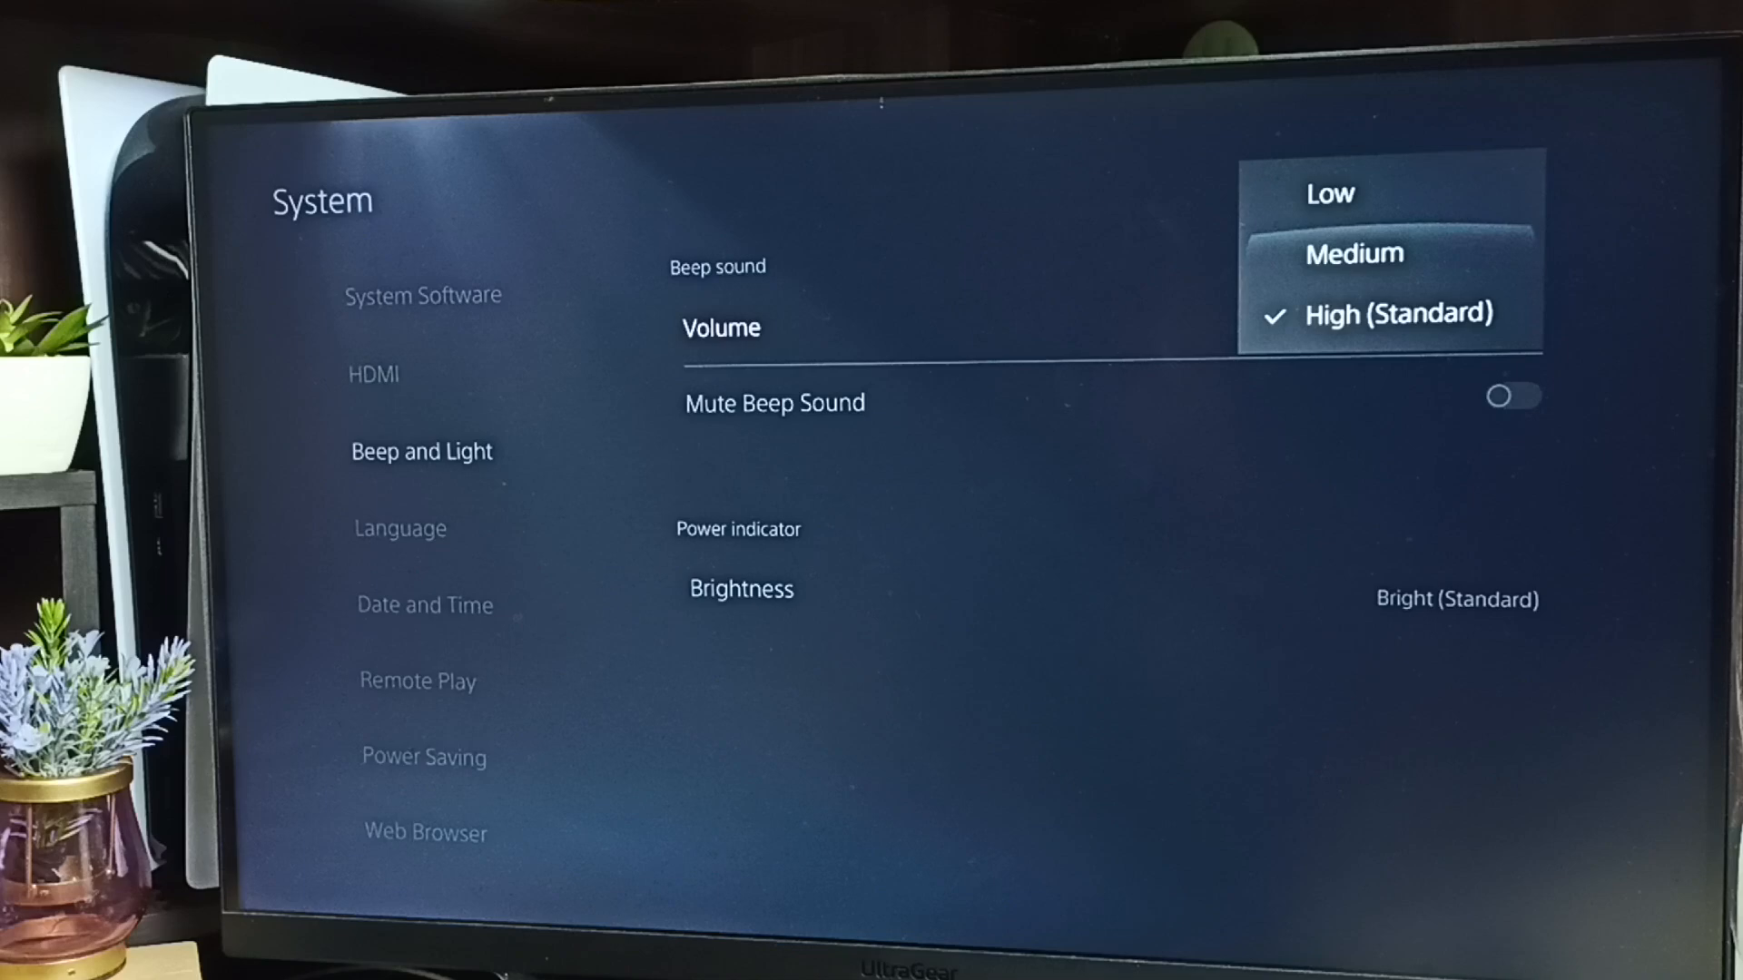
pyautogui.click(1330, 193)
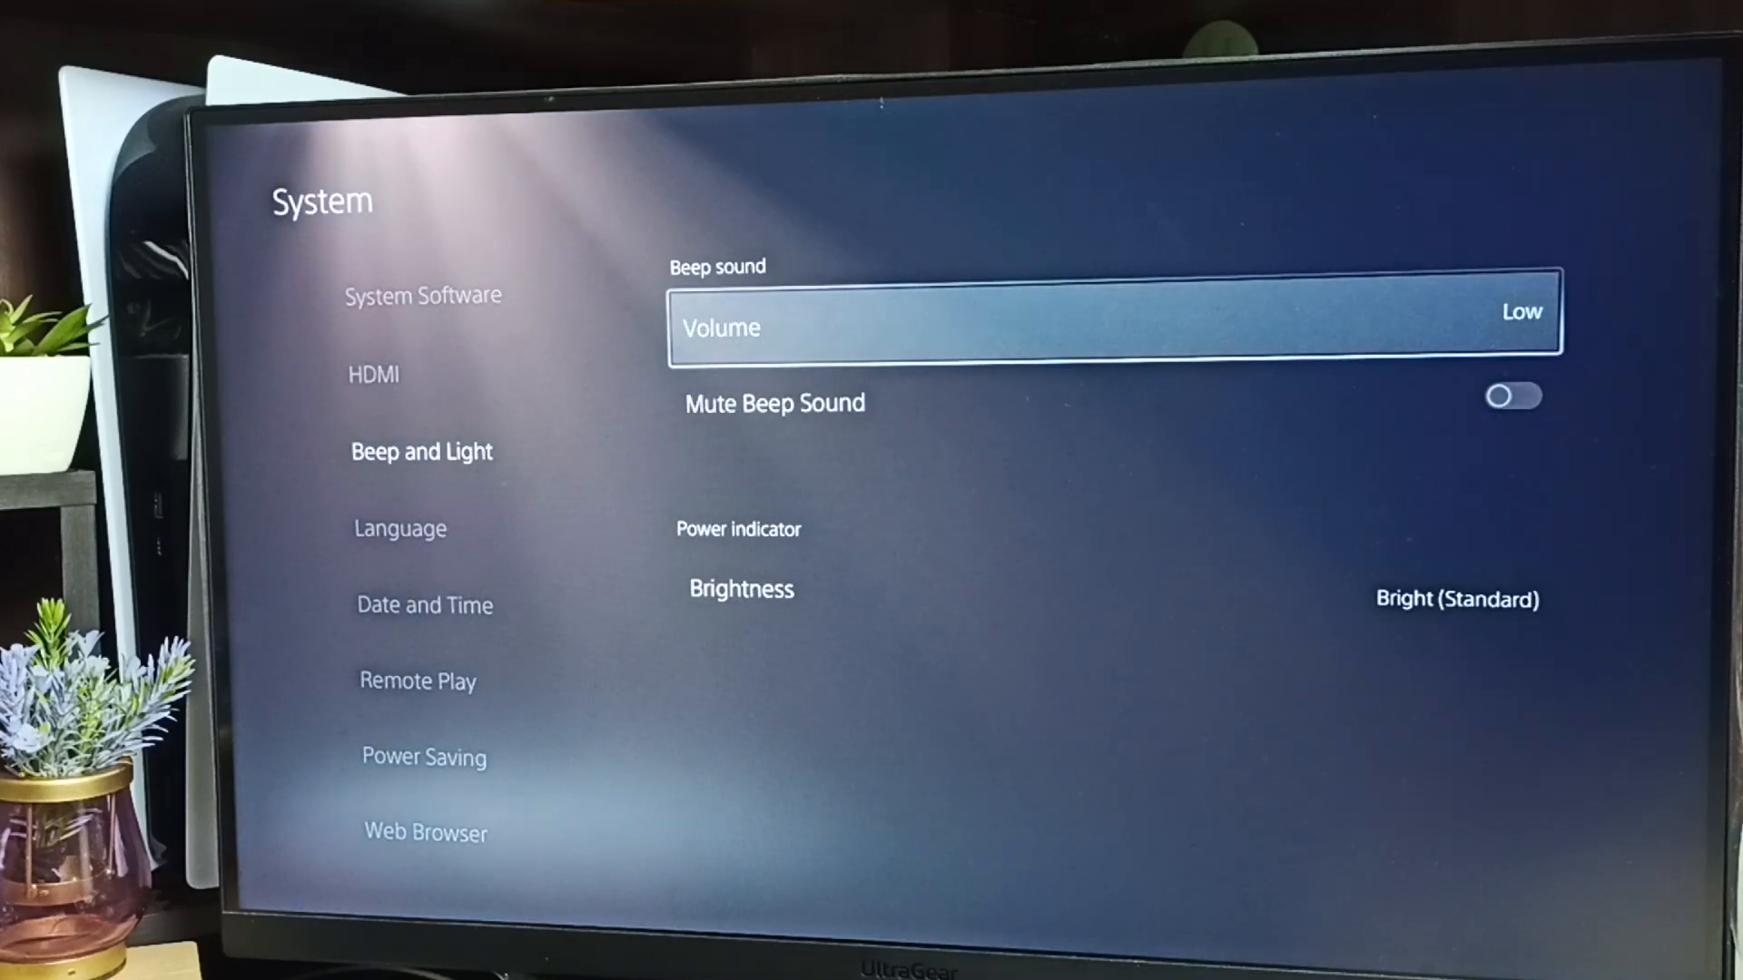
pyautogui.click(1111, 310)
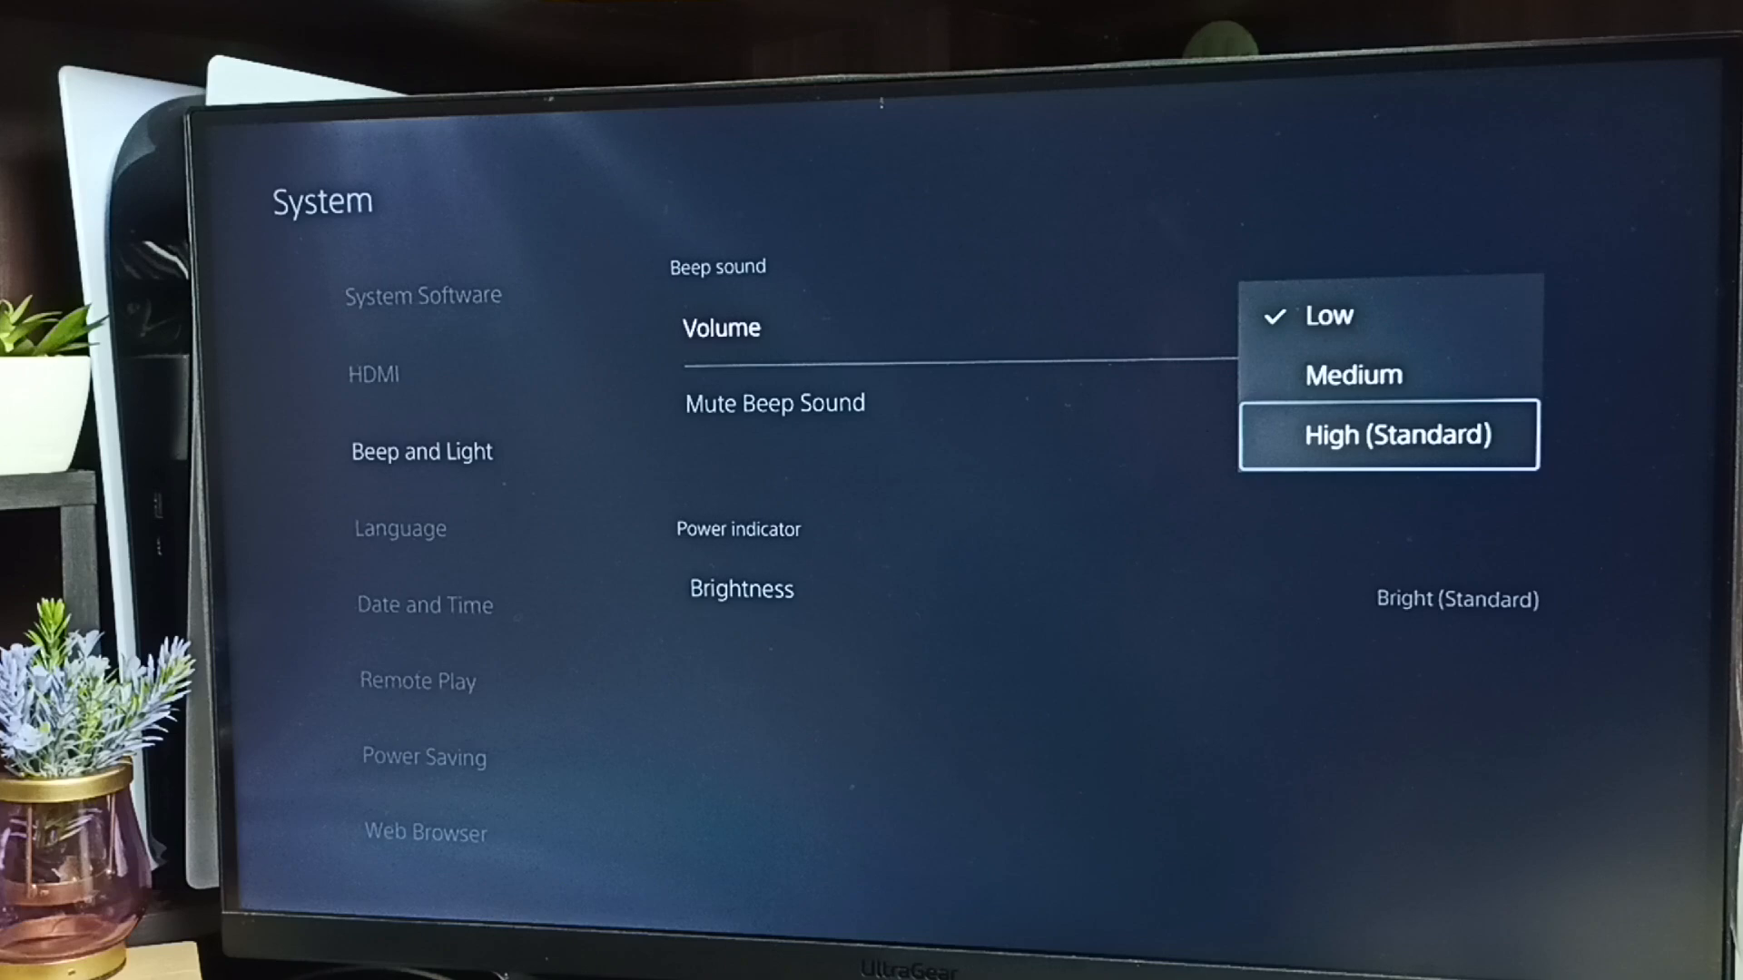
pyautogui.click(1389, 434)
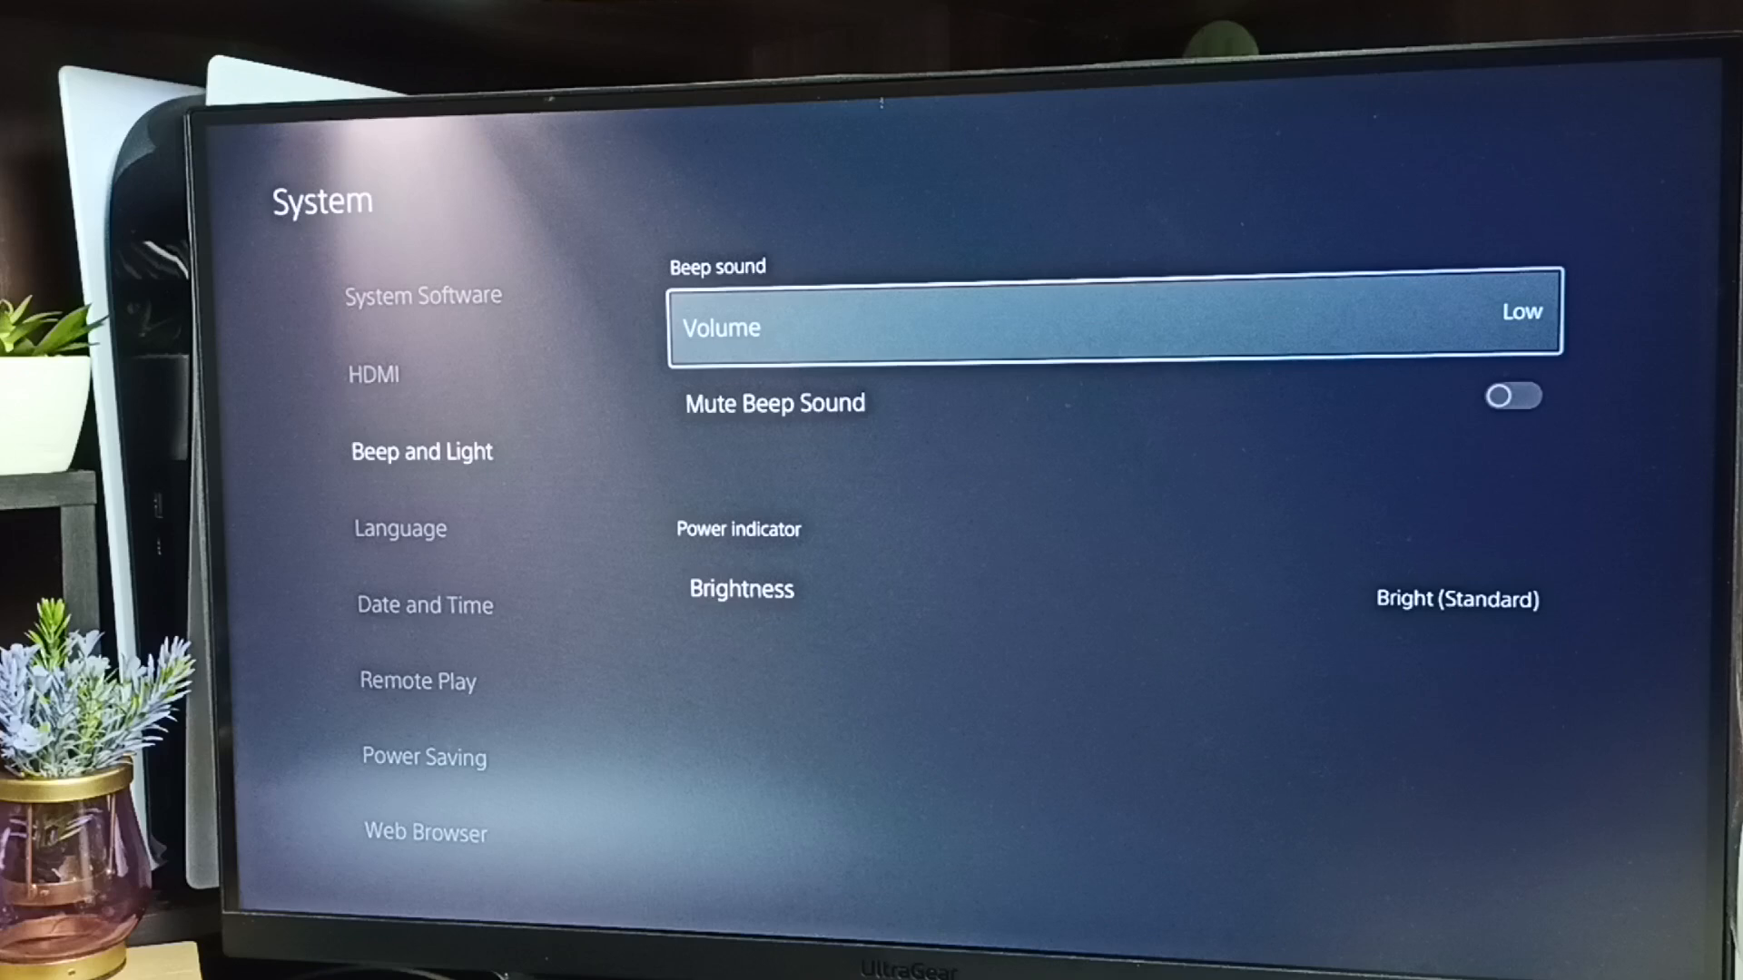
# - Turn on the Mute Beep Sound toggle
pyautogui.press('down')
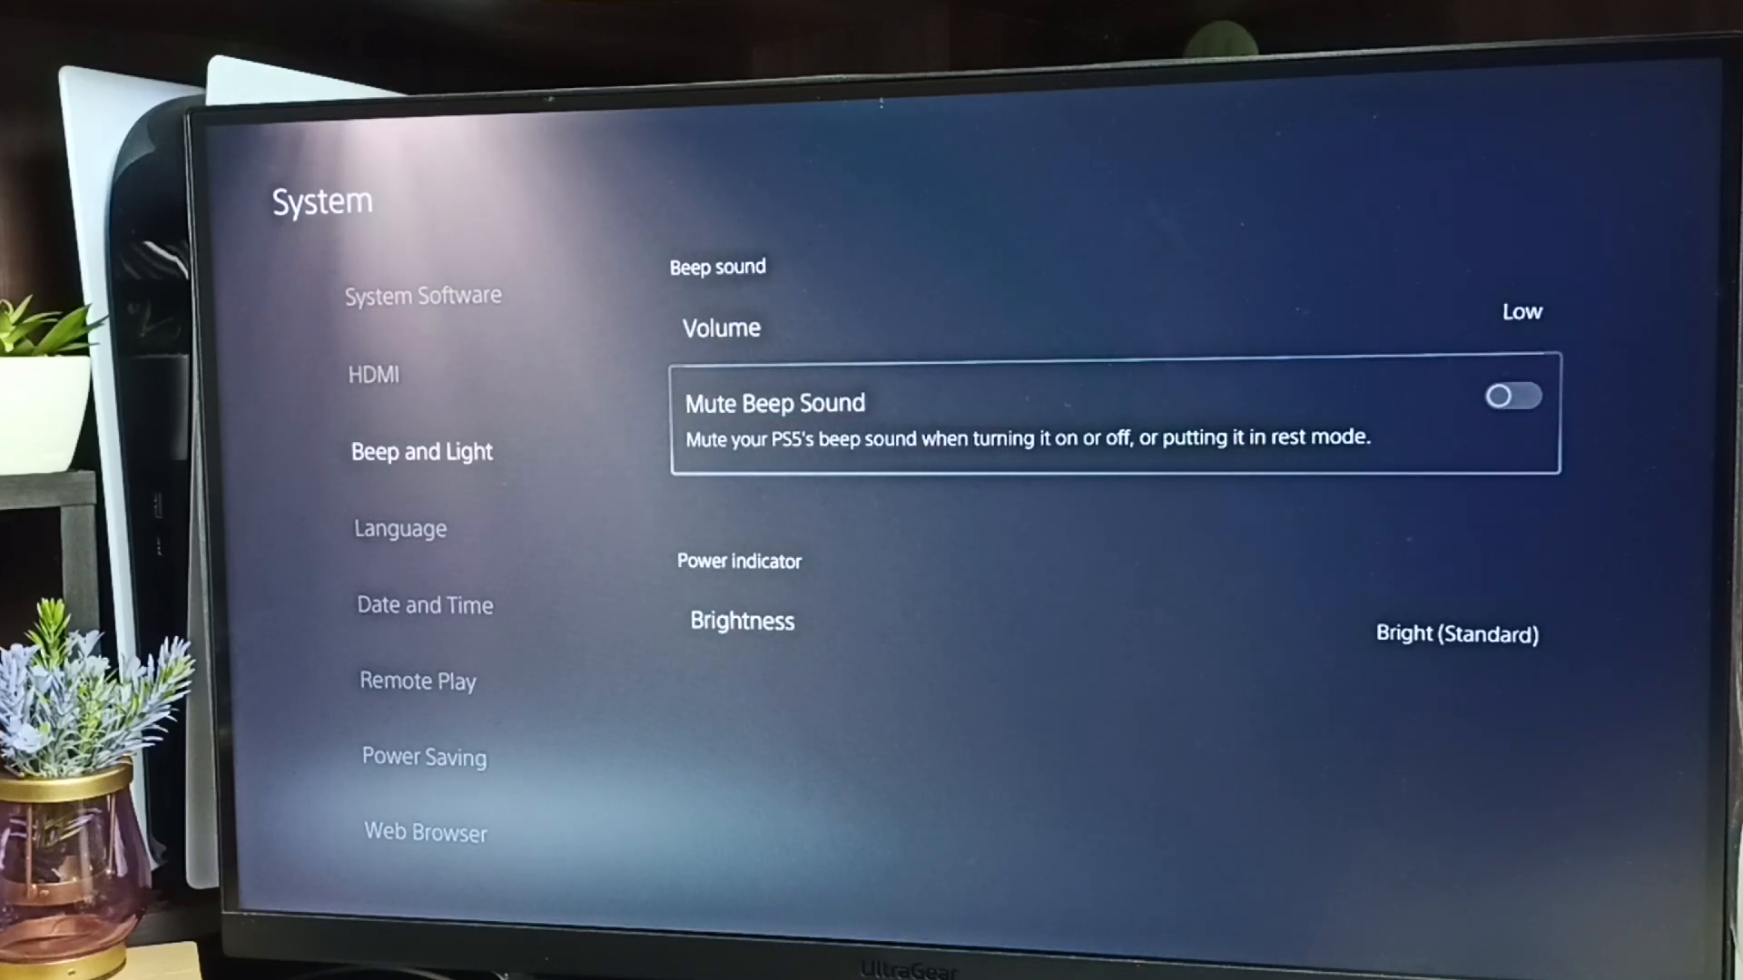
pyautogui.click(1514, 396)
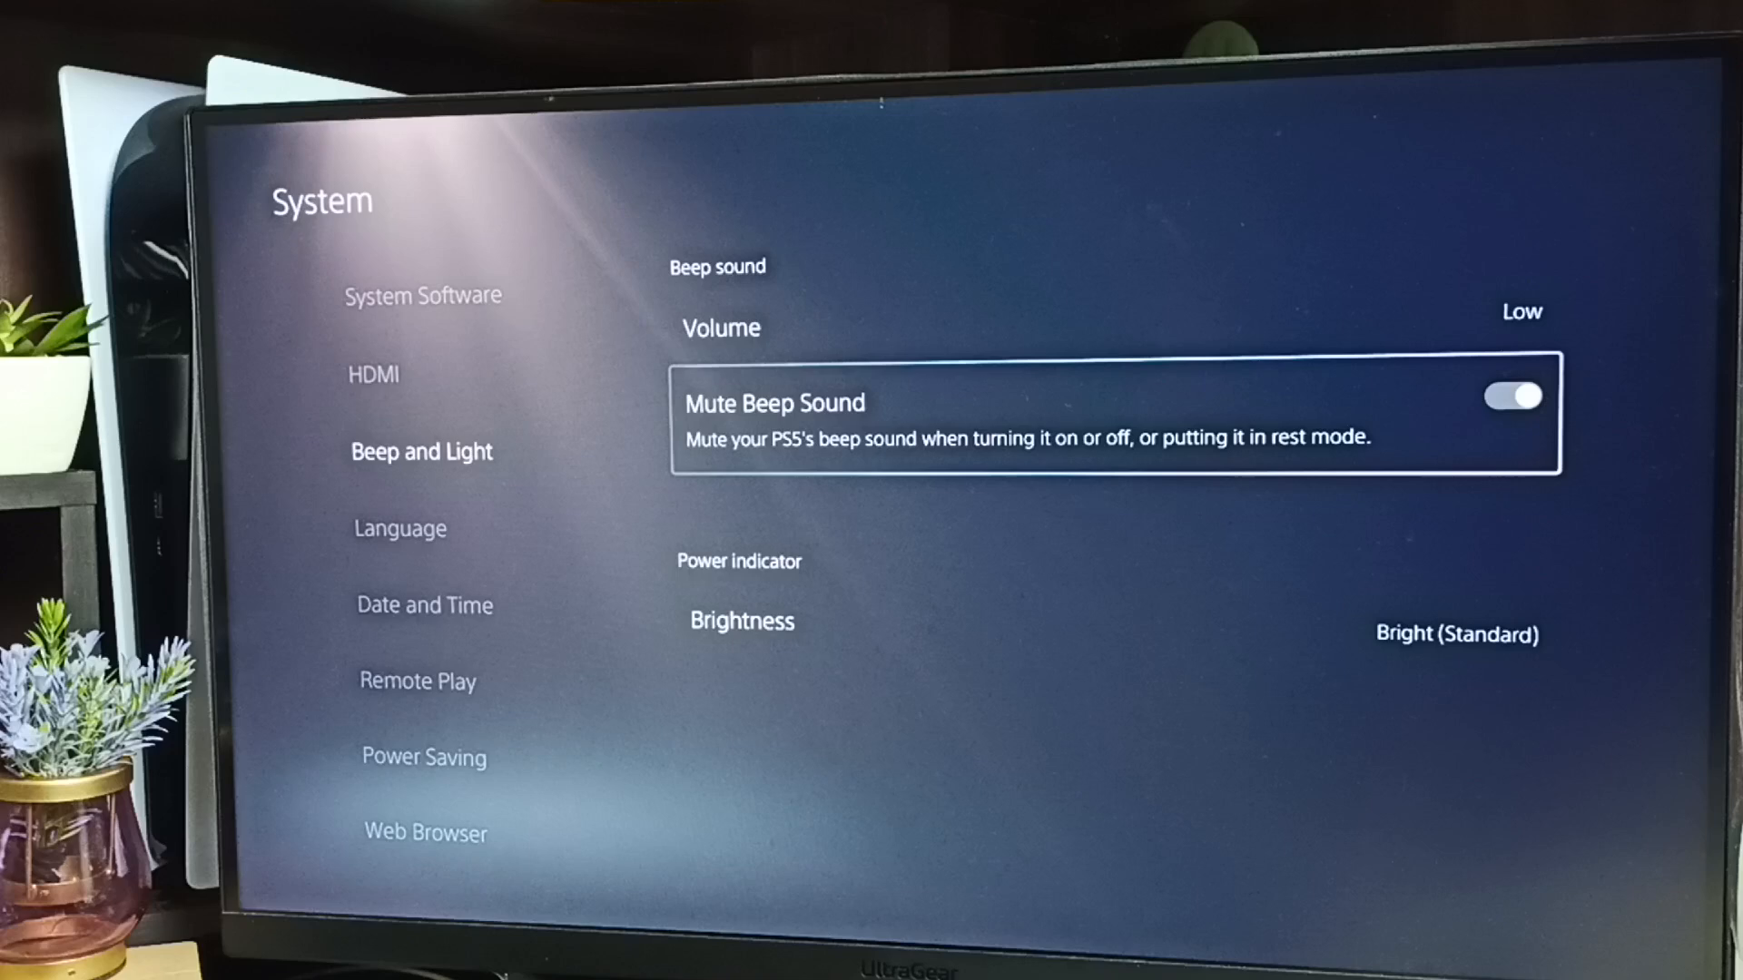